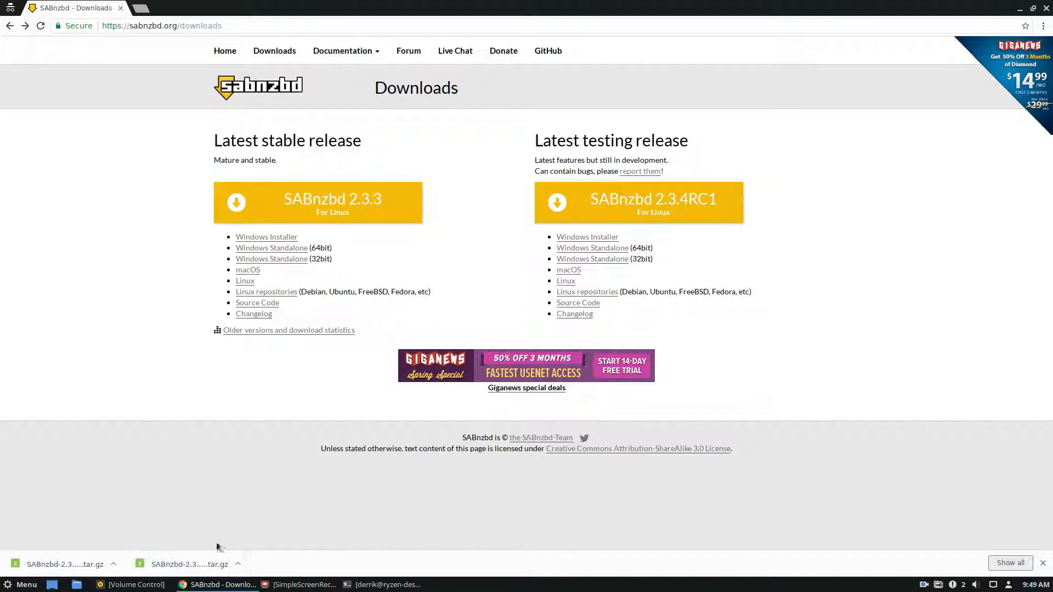
mouse_move(791, 161)
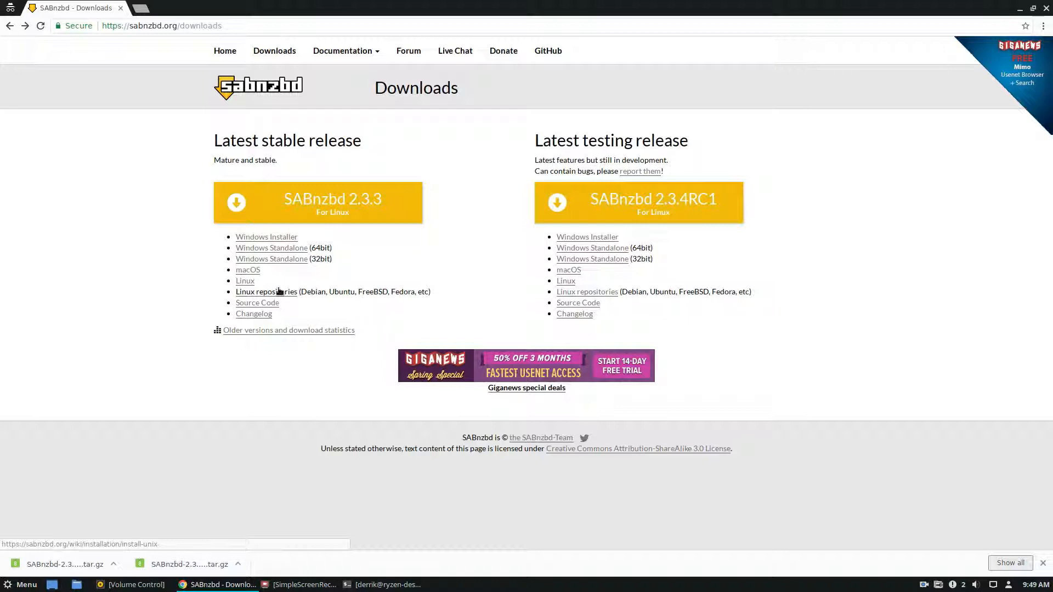
mouse_move(257, 302)
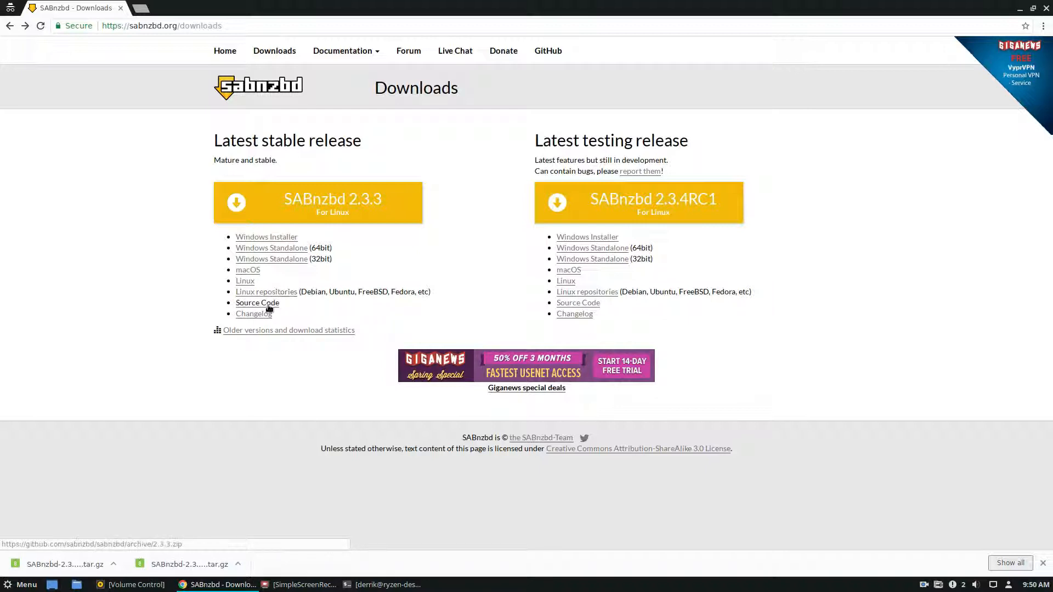
Step: Show the Debian install instructions with the apt-get install command for sabnzbdplus
left_click(265, 292)
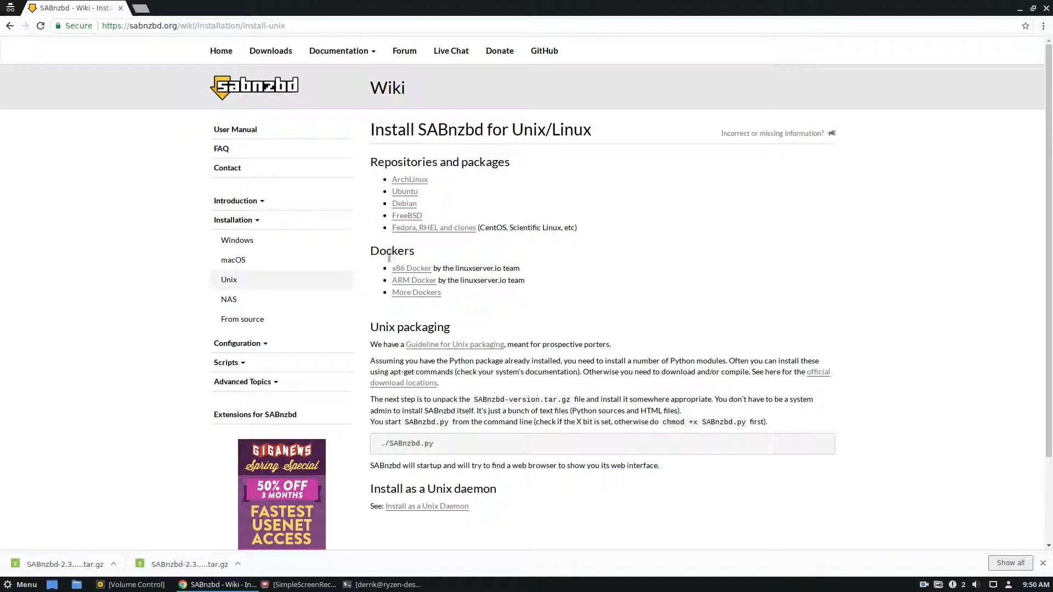
scroll("down", 3)
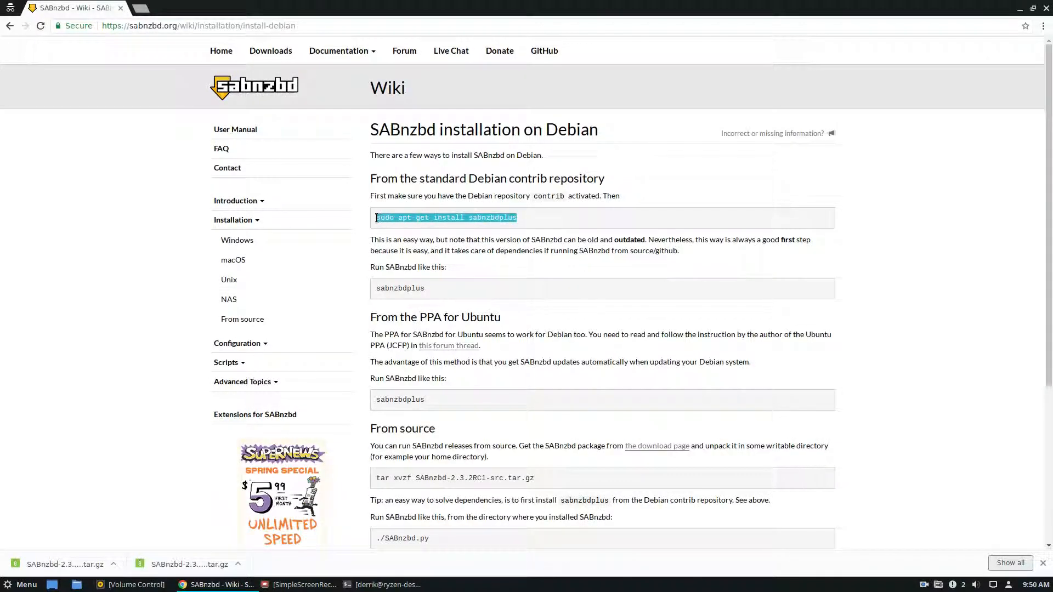
Step: Install sabnzbdplus in the terminal with 'sudo apt-get install sabnzbdplus'
left_click(386, 585)
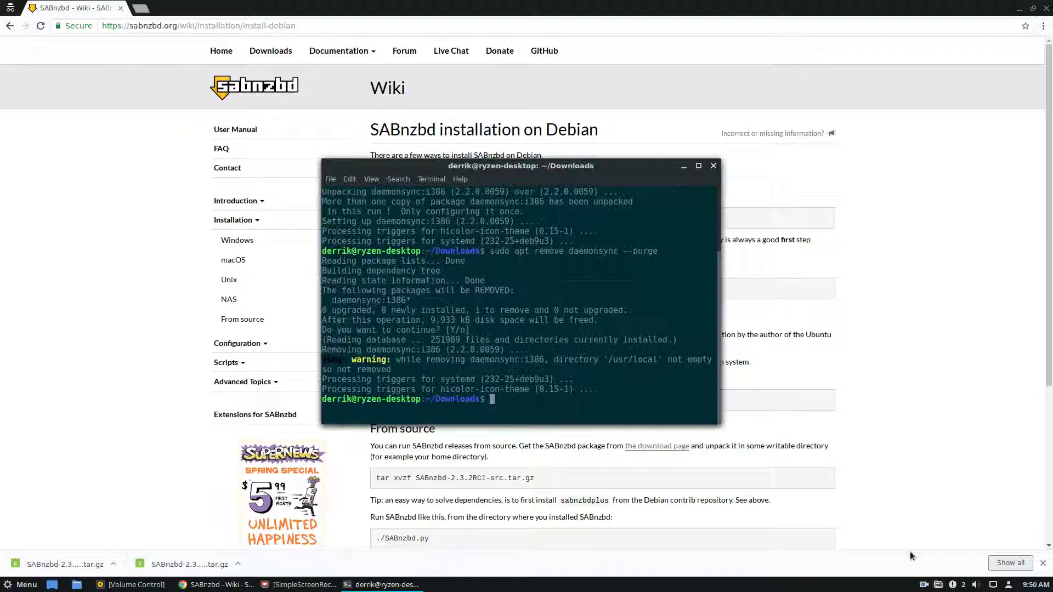
type("cd")
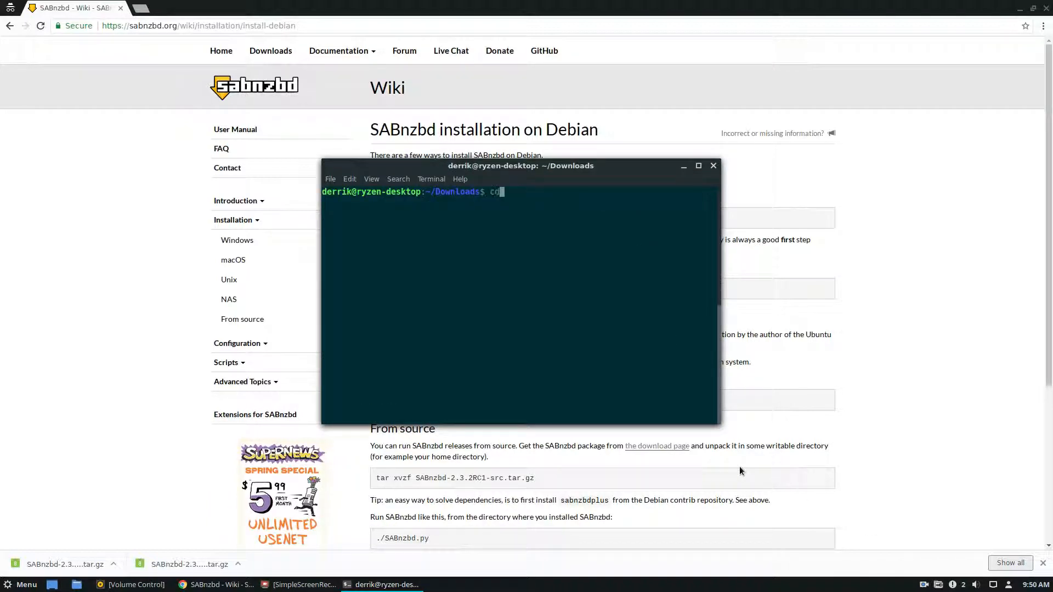
type("sudo apt-get install sabnzbdplus")
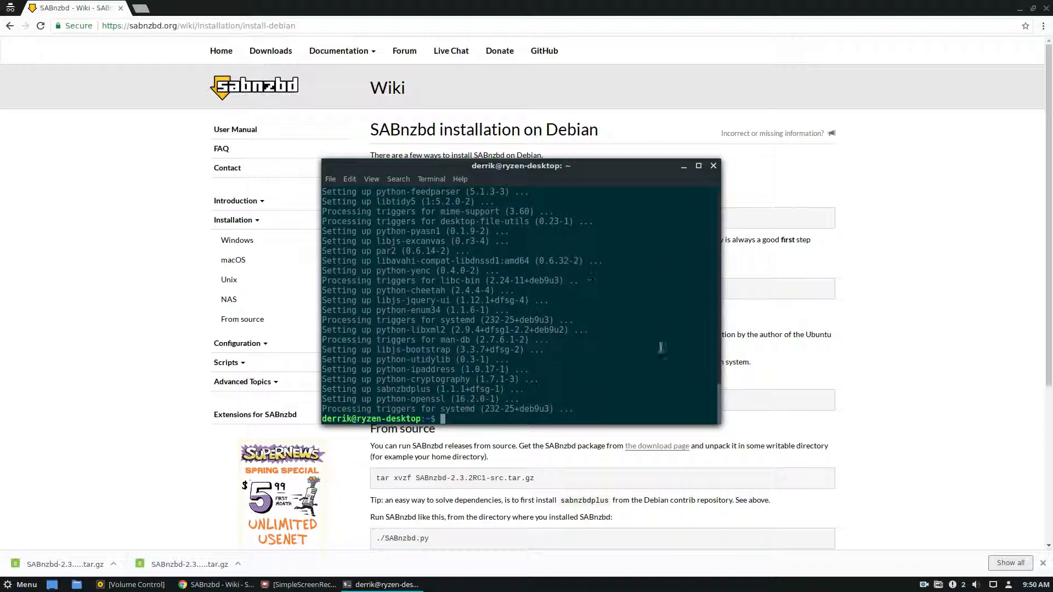
left_click(23, 585)
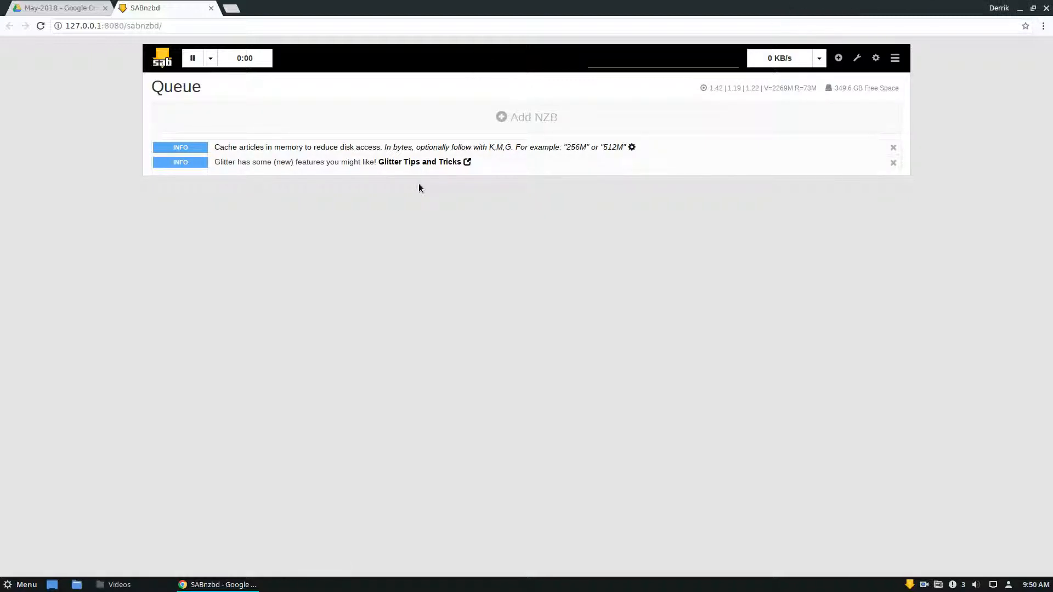
mouse_move(685, 226)
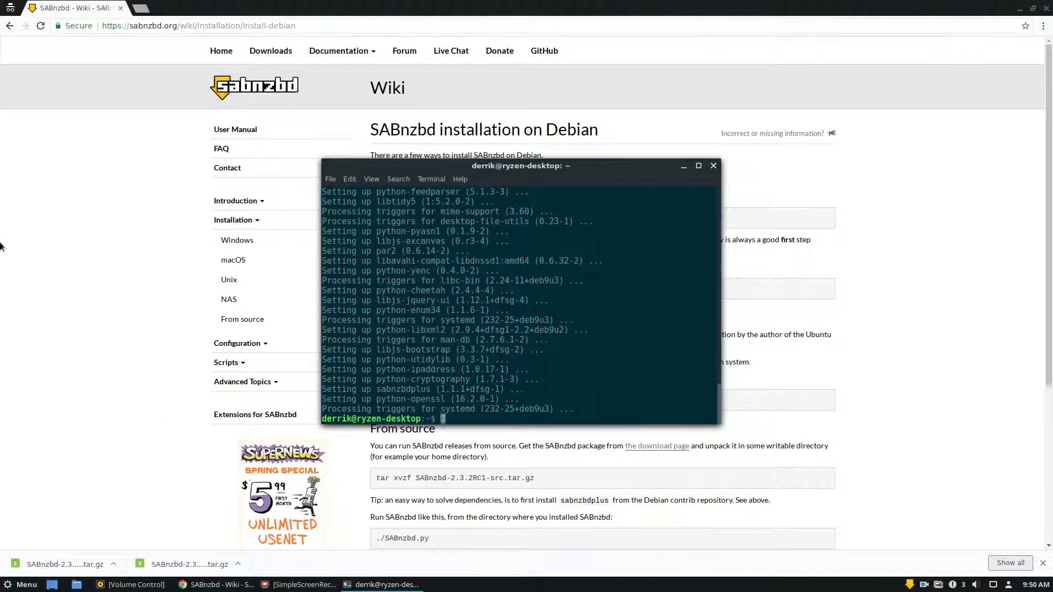
Step: Return to the 'From source' instructions and bring up options for the downloaded tar.gz
left_click(683, 165)
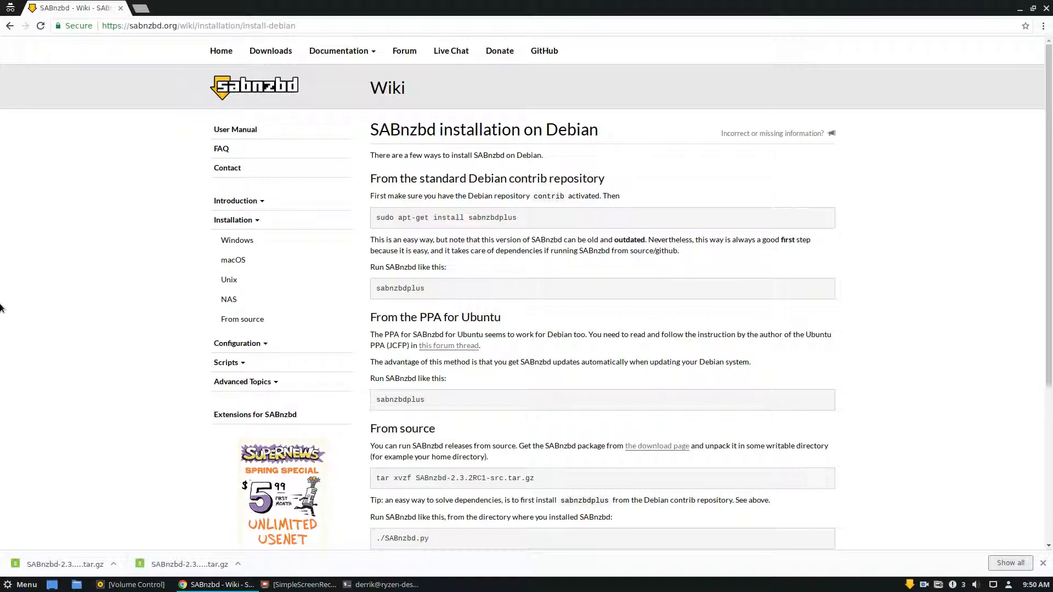
mouse_move(261, 237)
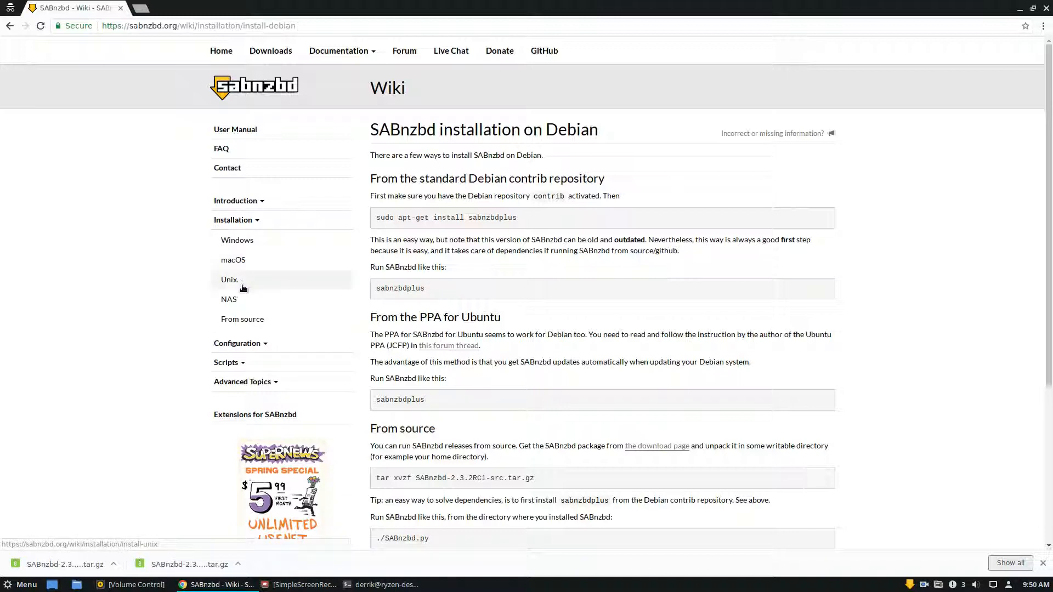
scroll("down", 3)
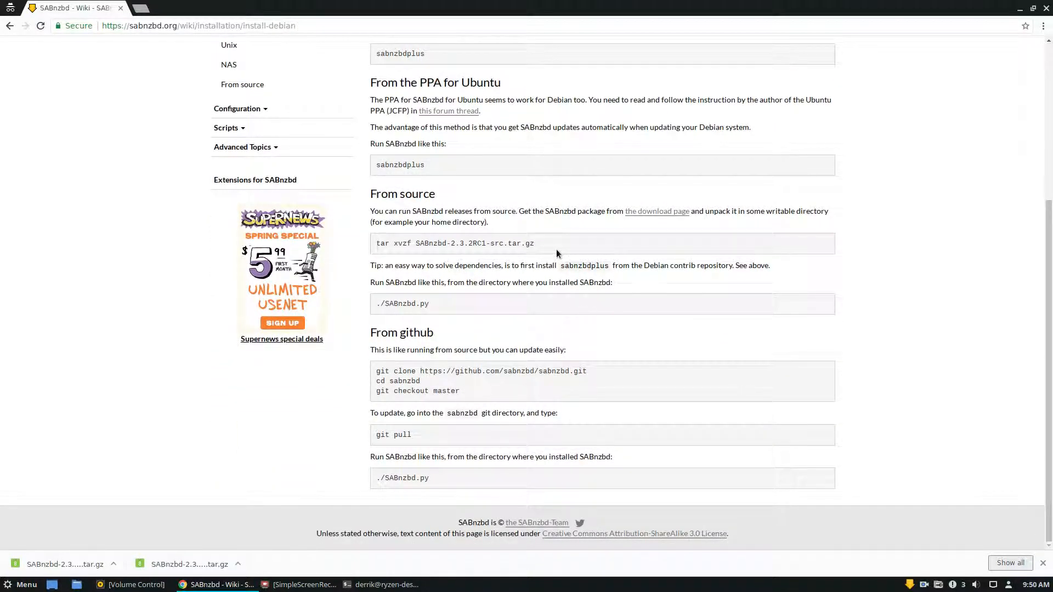
left_click(238, 563)
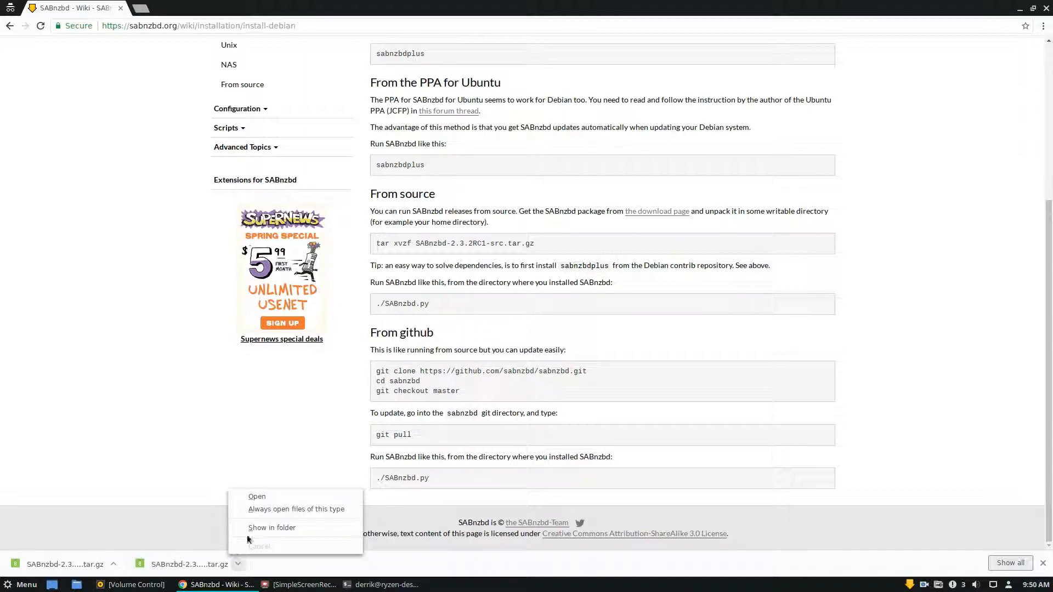
Step: Extract SABnzbd-2.3.3-src.tar.gz into Downloads and bring up actions inside the extracted folder
left_click(272, 527)
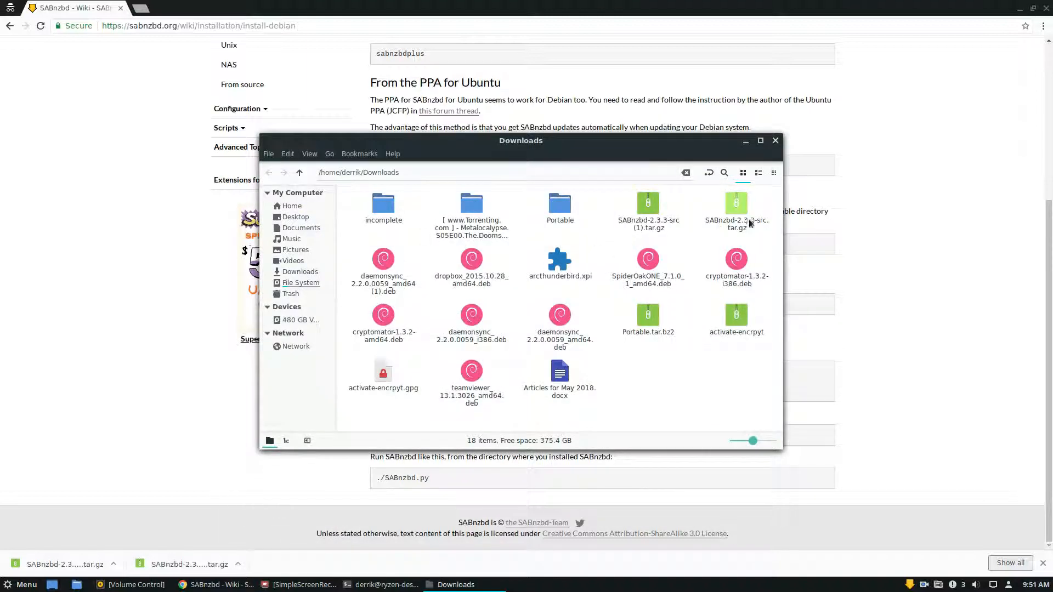
right_click(736, 208)
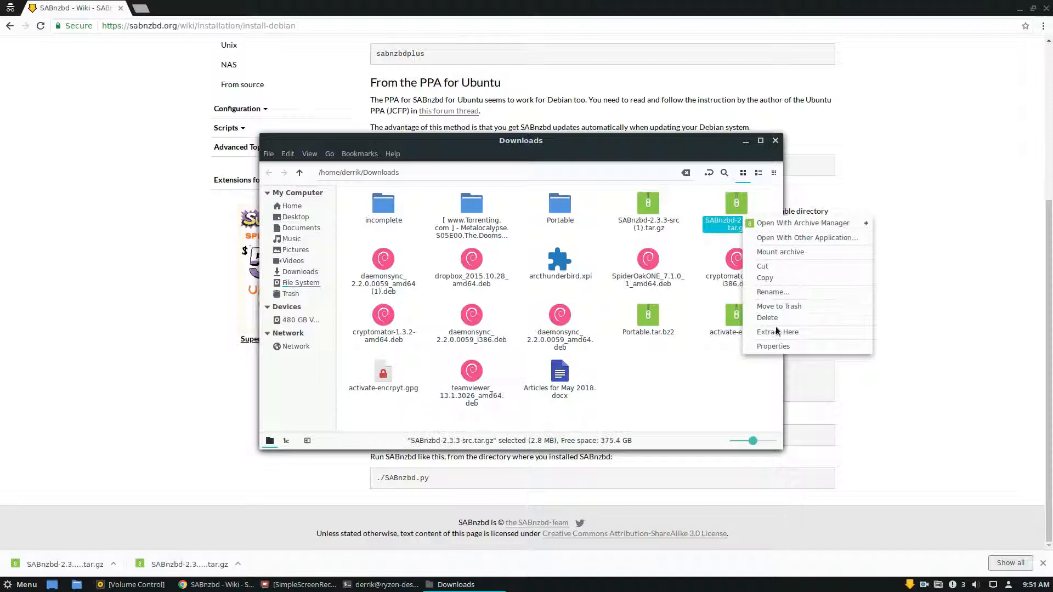
left_click(776, 331)
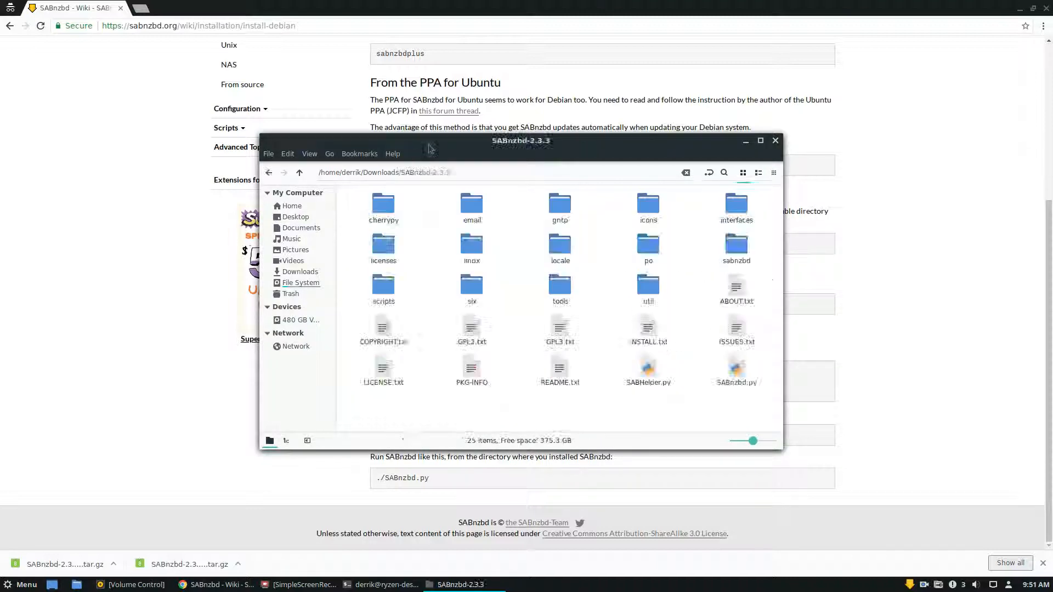
left_click_drag(520, 140, 879, 40)
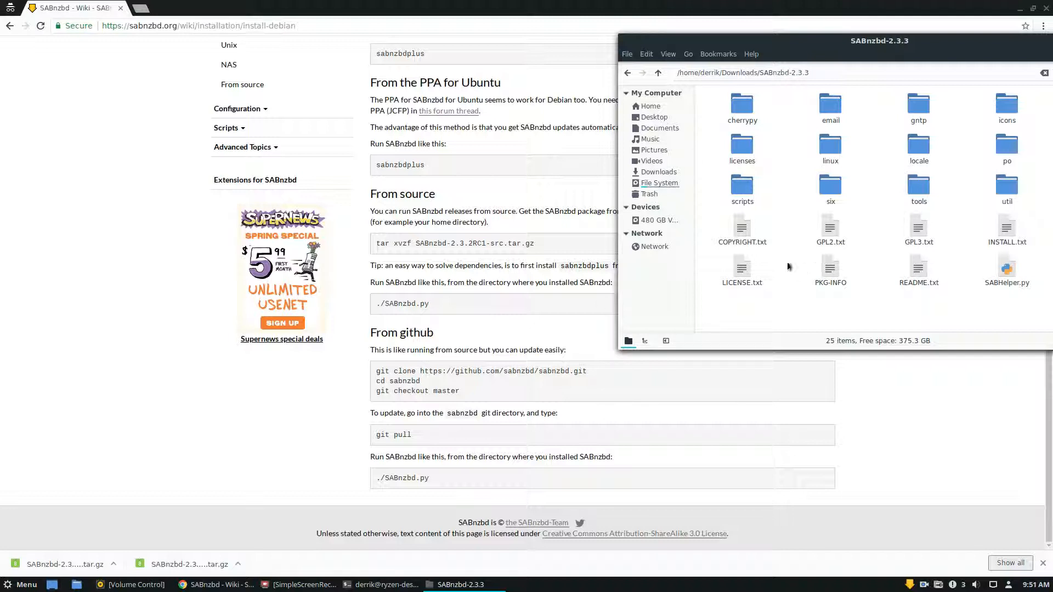
mouse_move(728, 319)
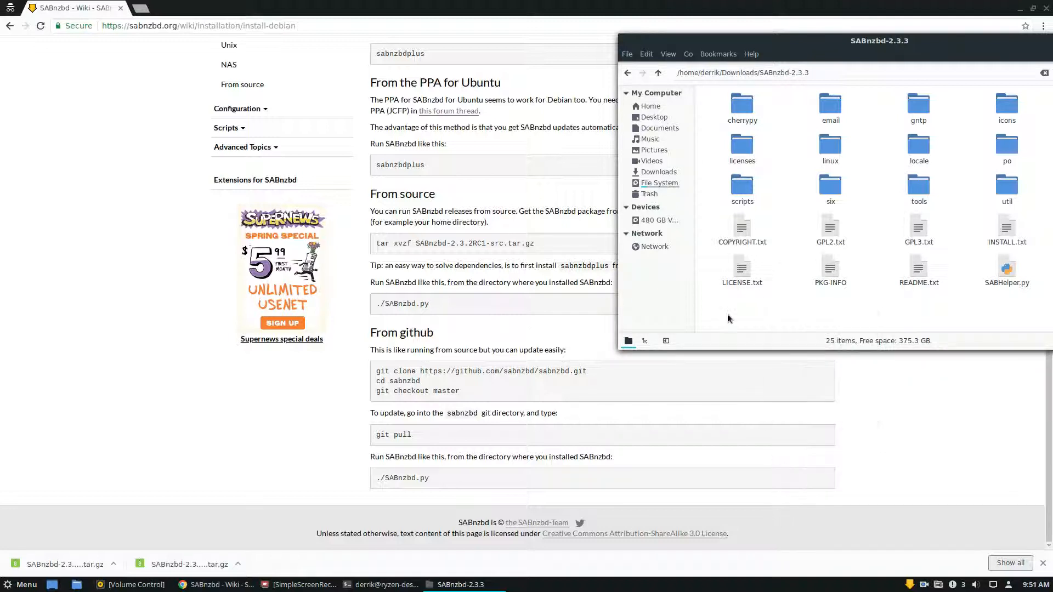
right_click(727, 318)
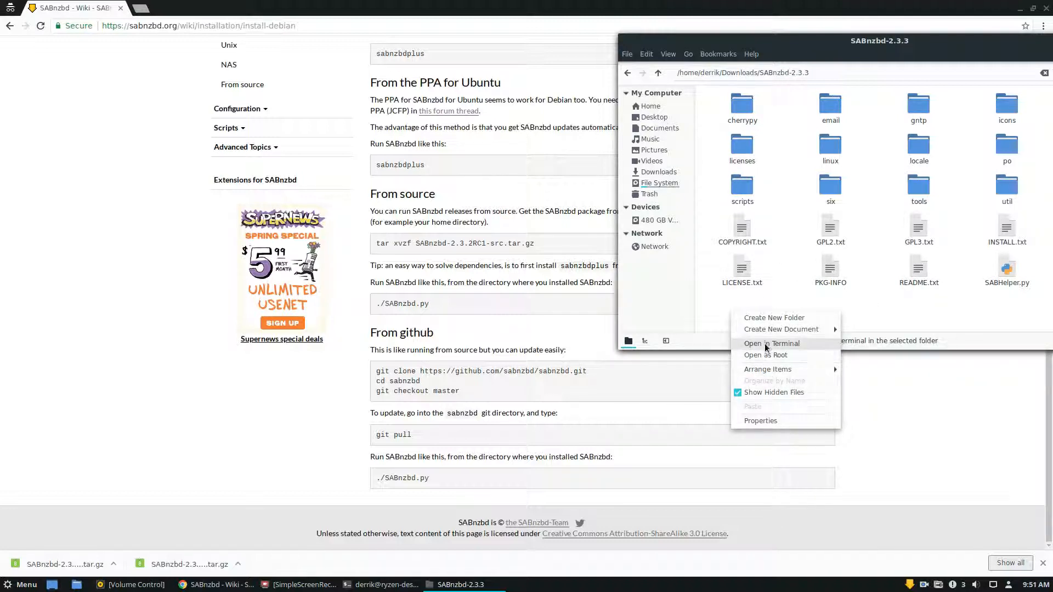
Step: Start a terminal in the SABnzbd-2.3.3 folder and begin entering ./SABnzbd.py
left_click(771, 343)
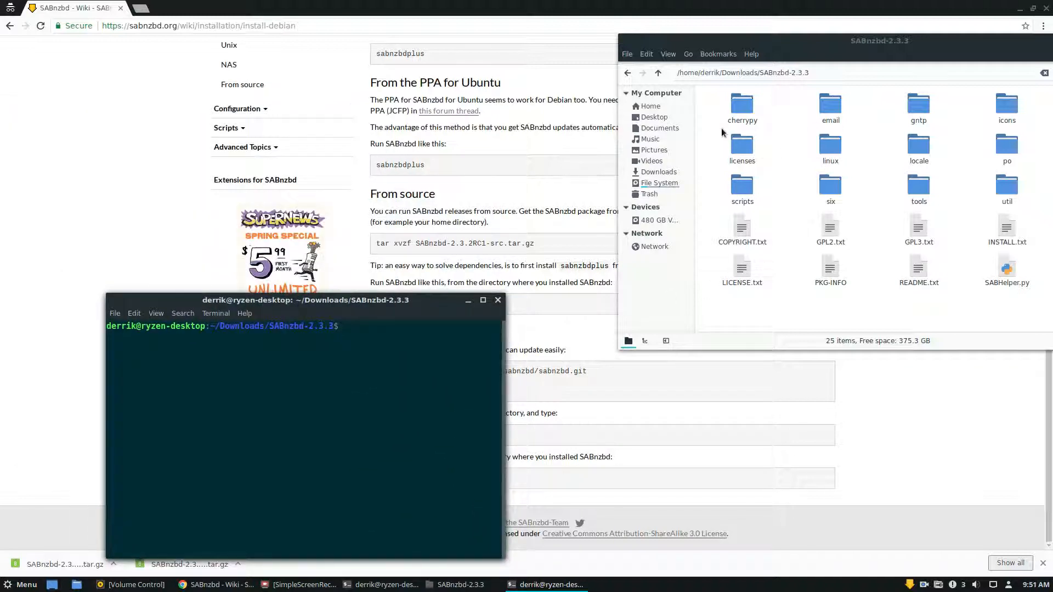
left_click(302, 326)
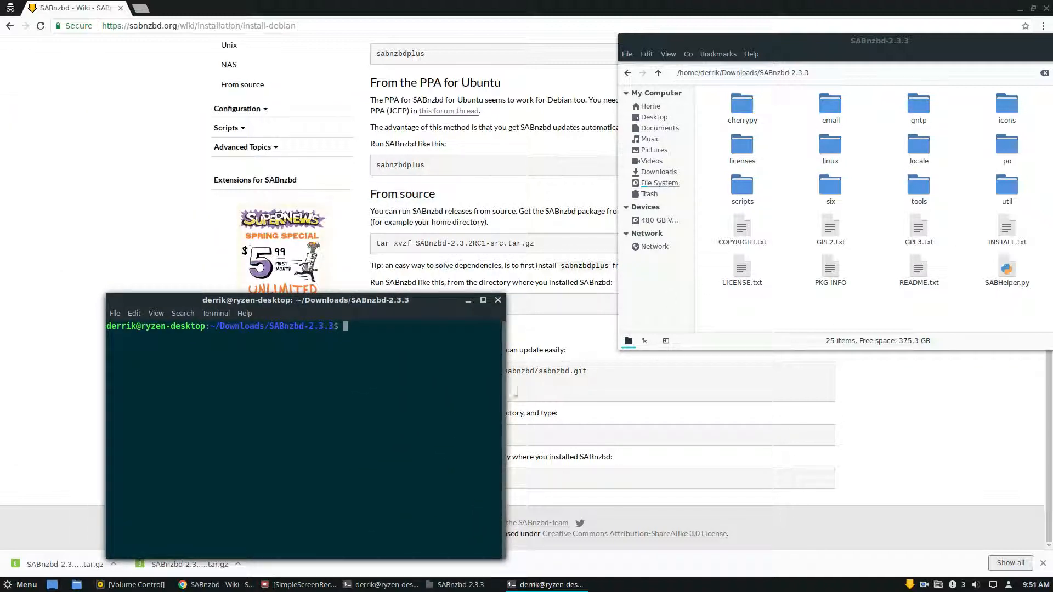
type("./")
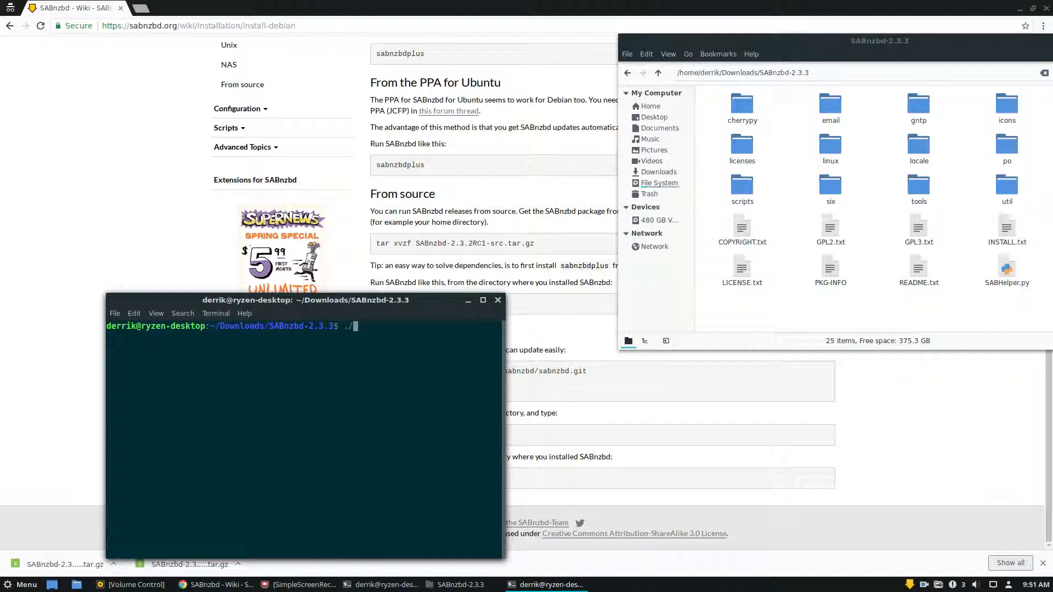
type("Sa")
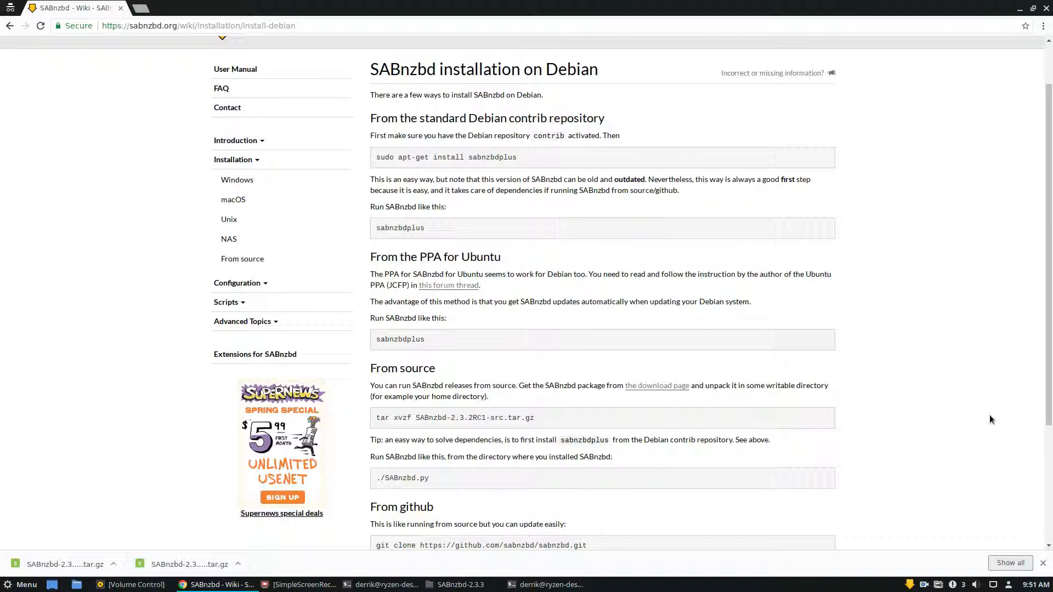
mouse_move(542, 174)
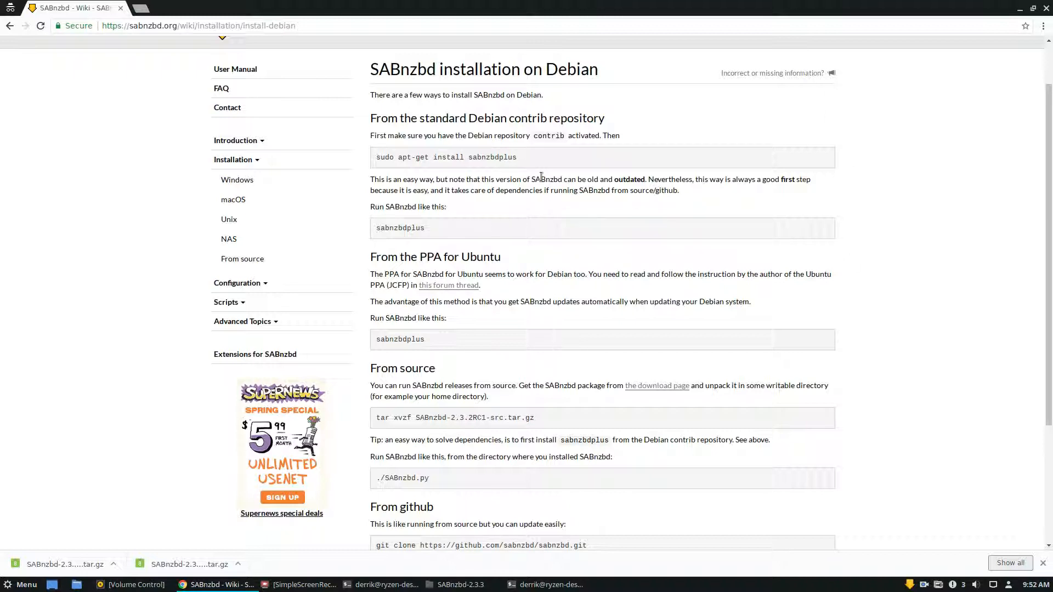
Step: Bring up the Linux Mint application menu over the wiki page
left_click(20, 585)
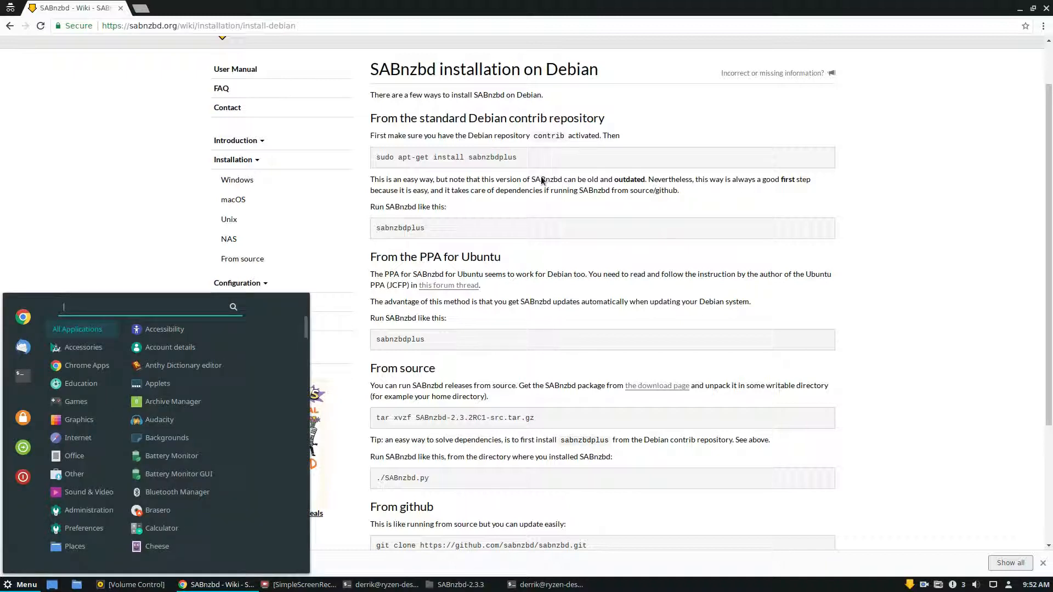